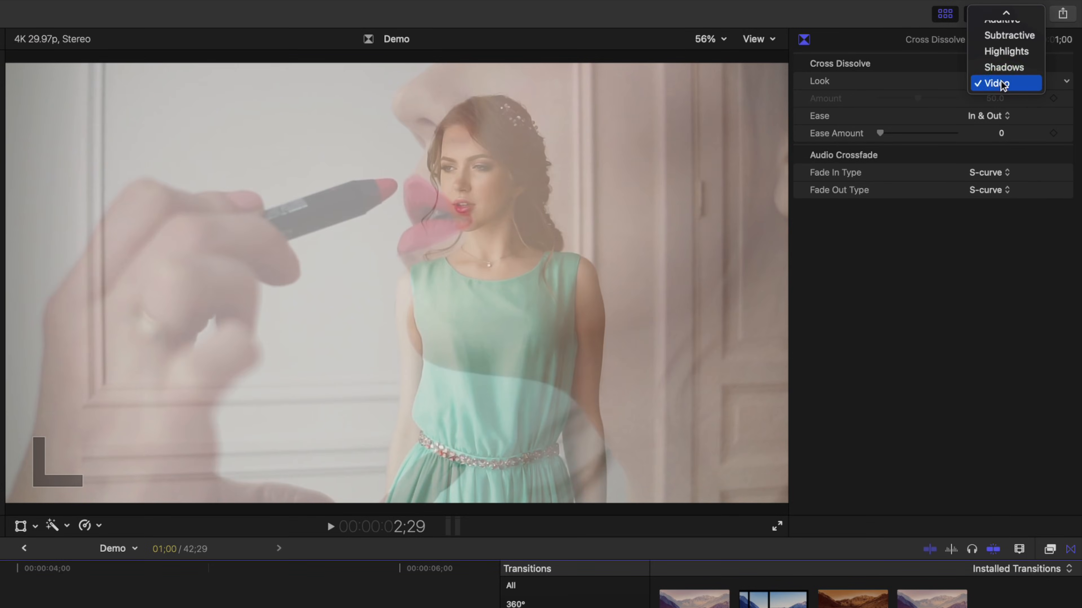
mouse_move(1004, 67)
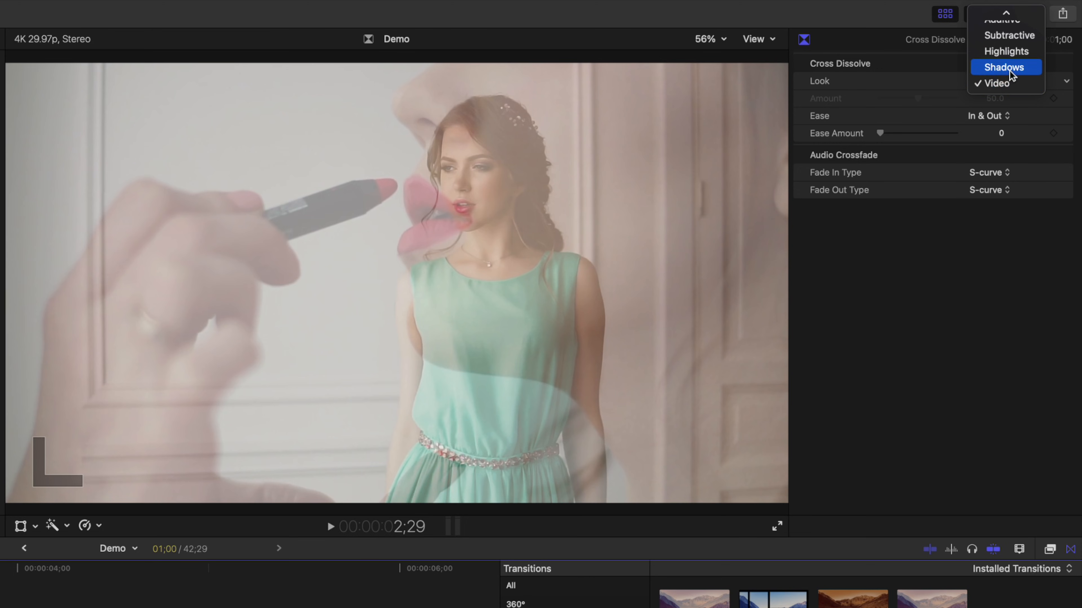
Step: Switch the cross dissolve's Look to Shadows, then to Highlights
click(1005, 67)
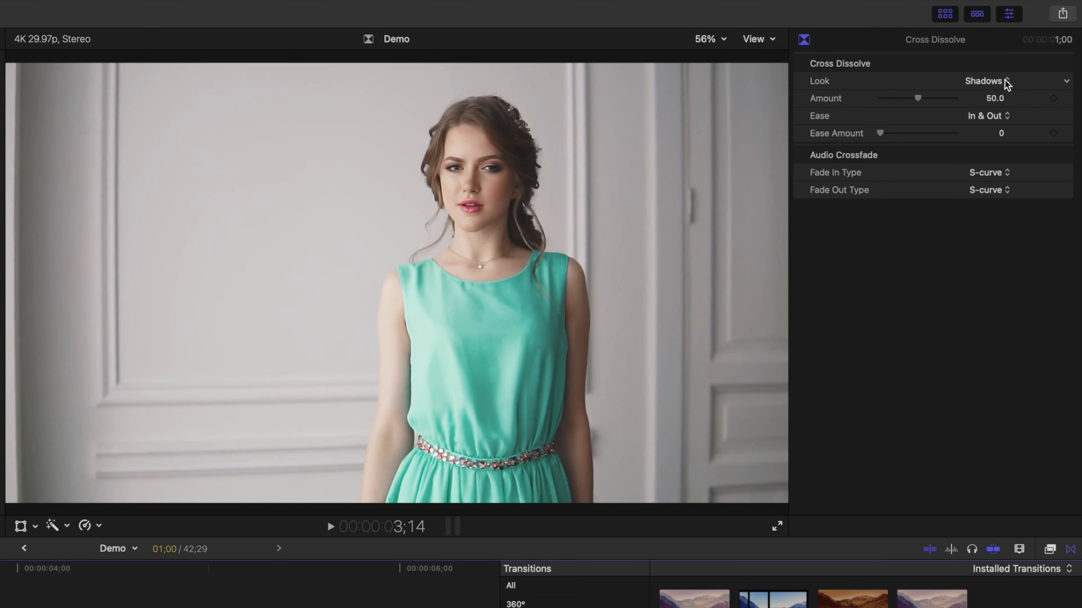
click(983, 80)
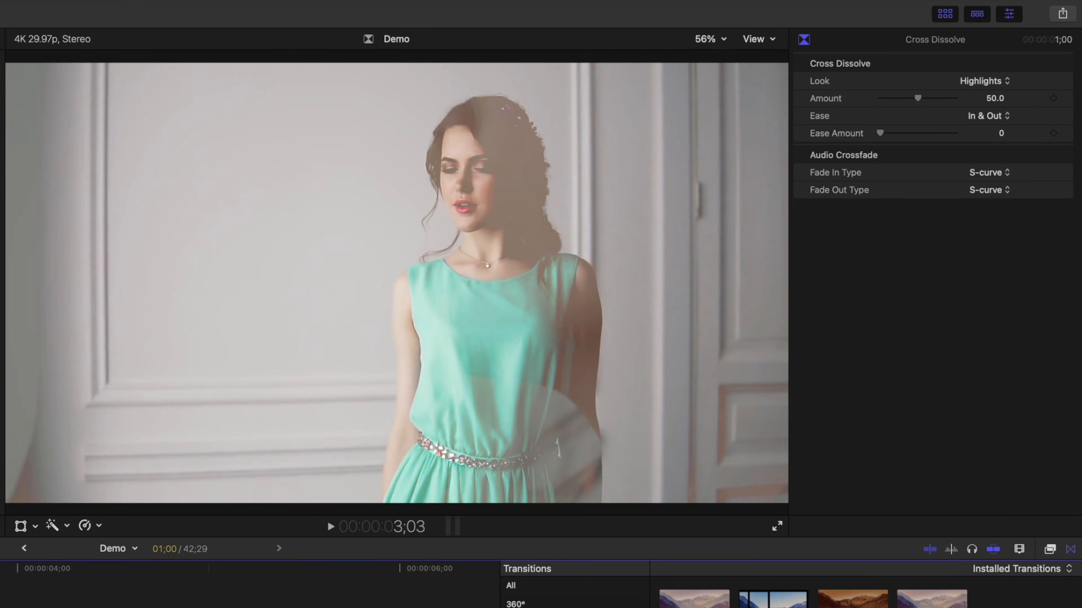
click(982, 80)
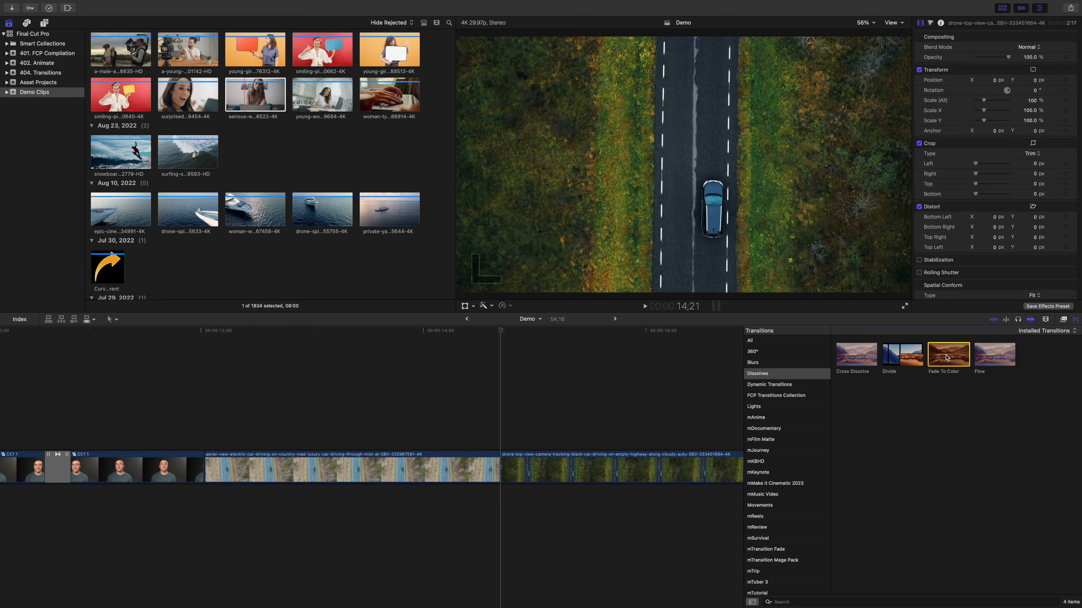
Step: Apply Draw Mask and place points around the woman's outline at 200% viewer zoom
double_click(946, 352)
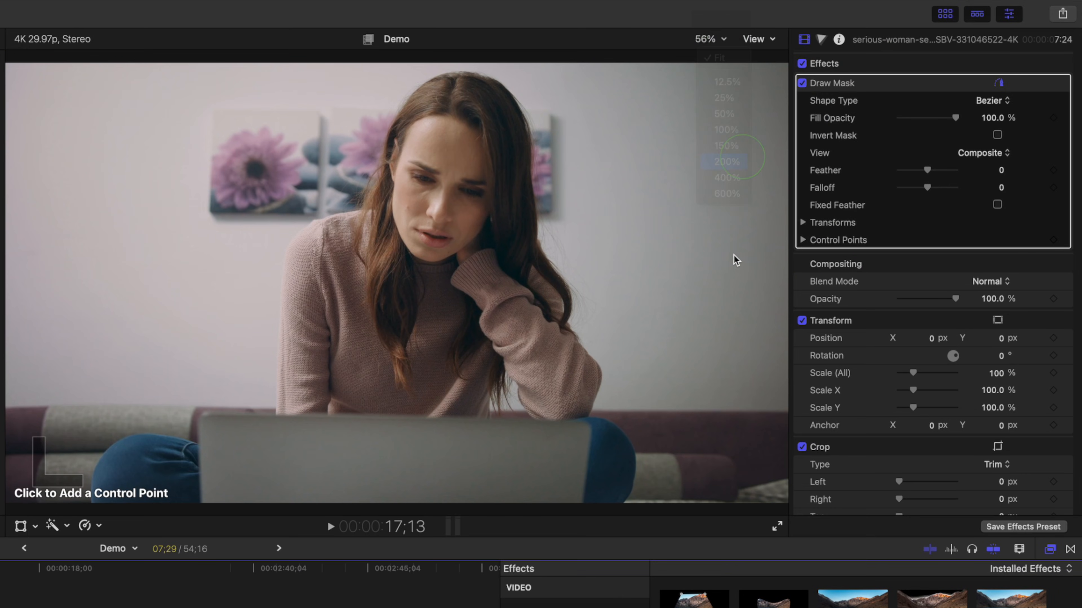
click(724, 162)
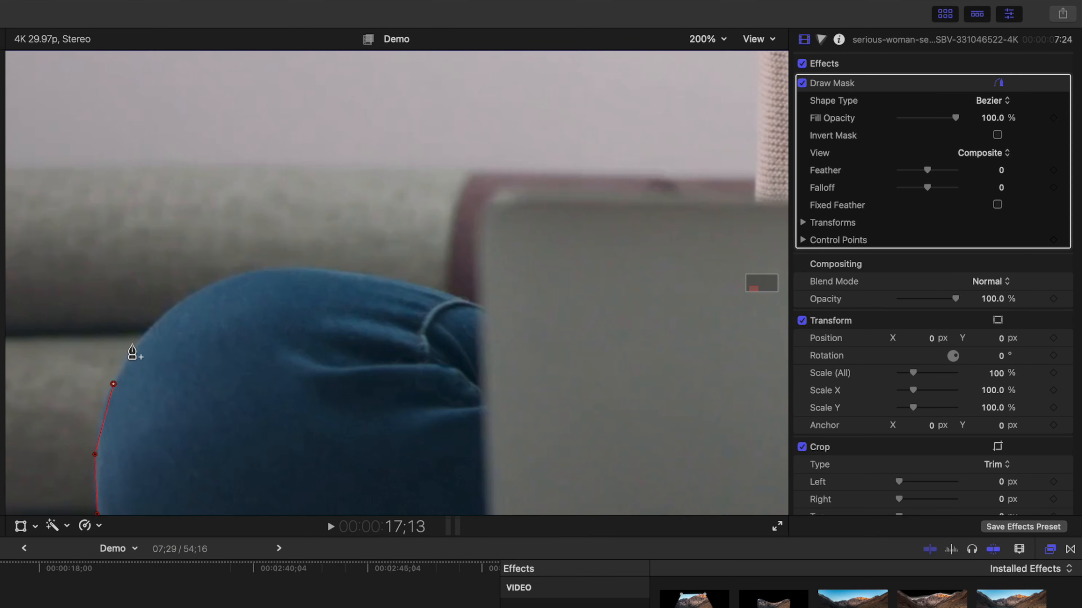
click(372, 278)
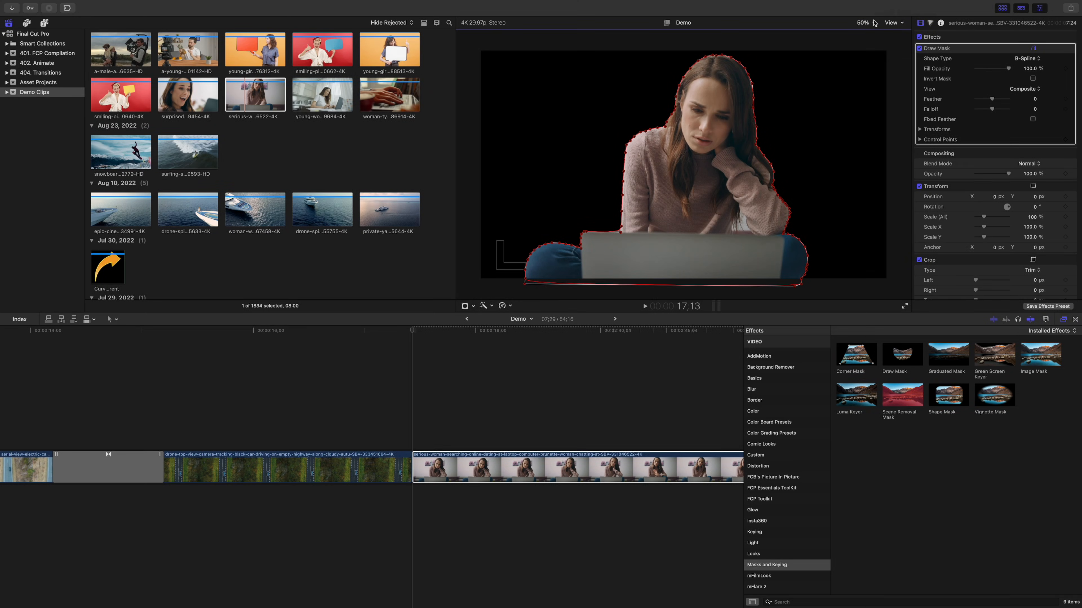
click(863, 22)
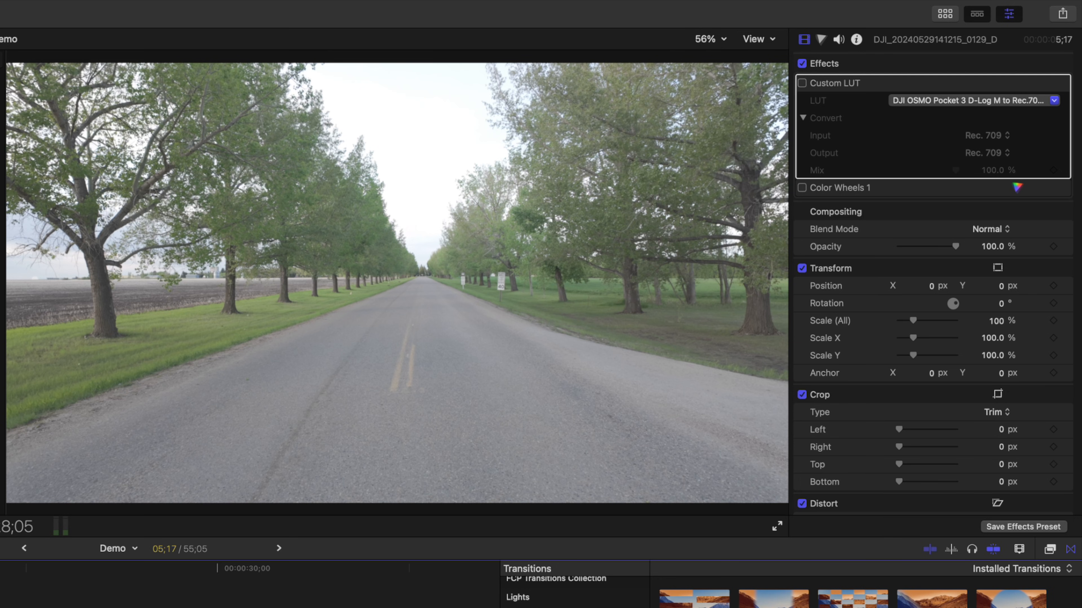
mouse_move(803, 90)
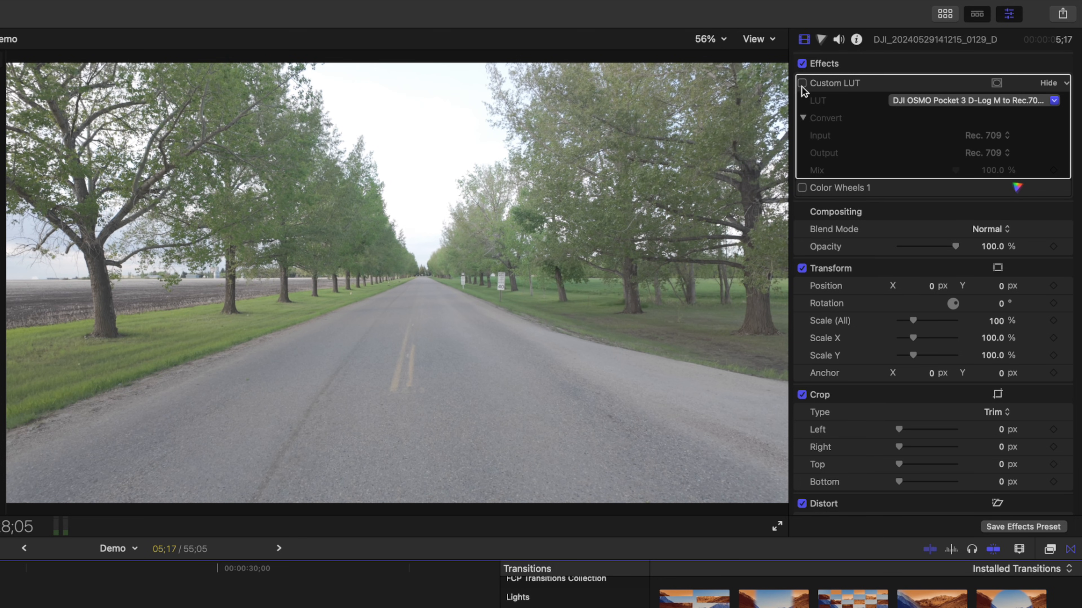
Step: Untick Custom LUT and Color Wheels 1 on one copy of the road clip
click(802, 82)
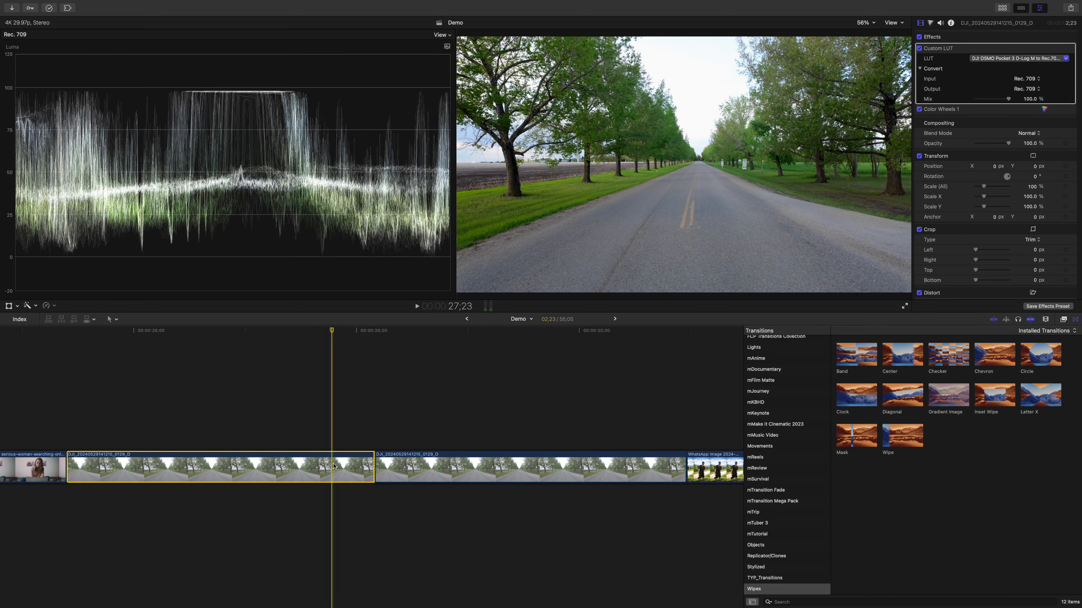
click(919, 49)
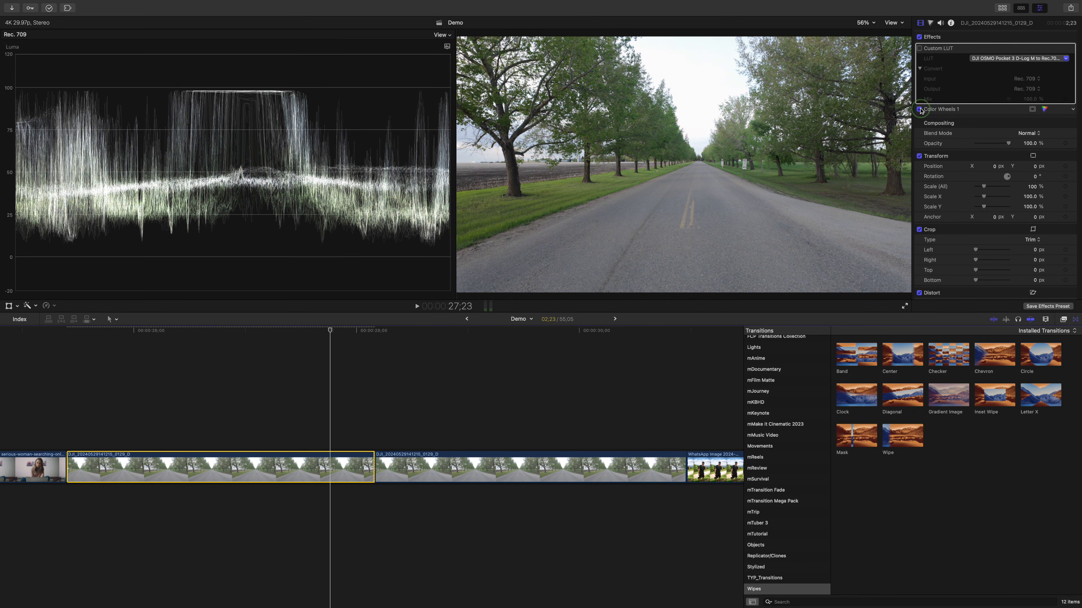
click(919, 109)
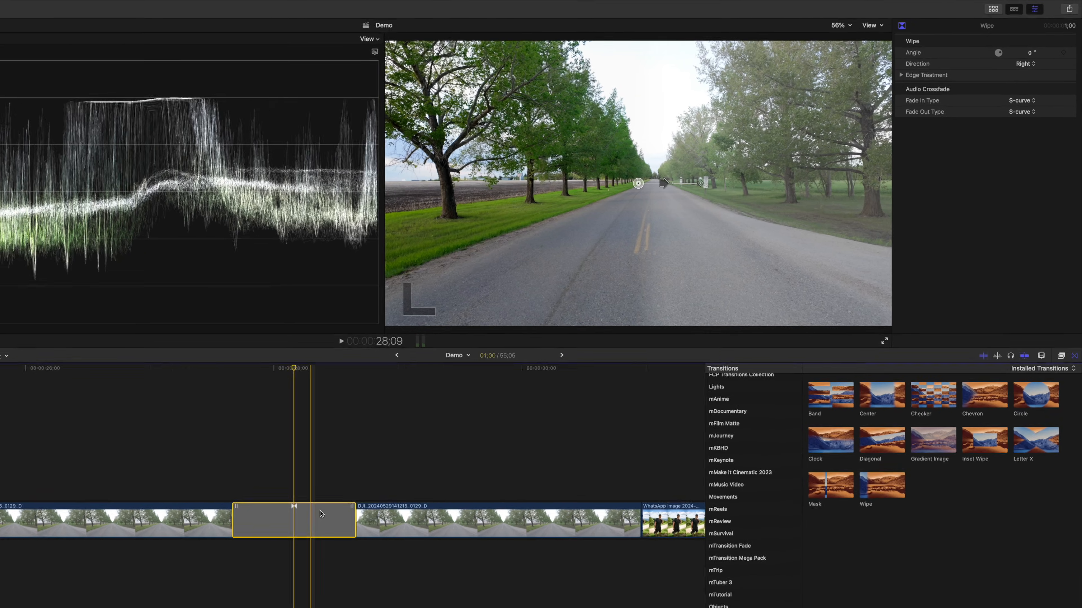
Step: Give the wipe between the road clips a Solid Color black edge
click(902, 75)
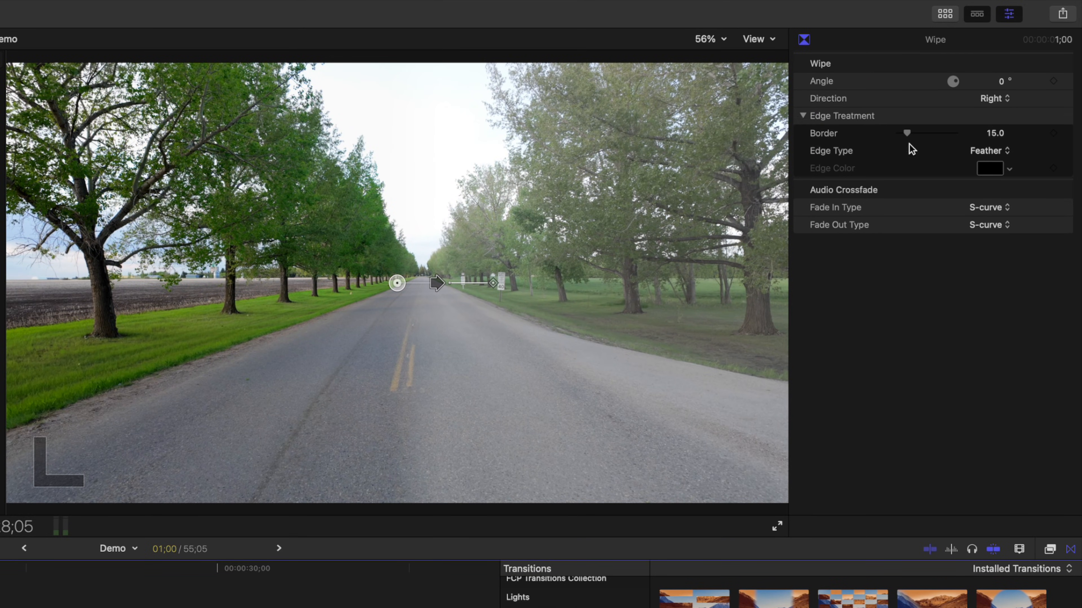
click(988, 150)
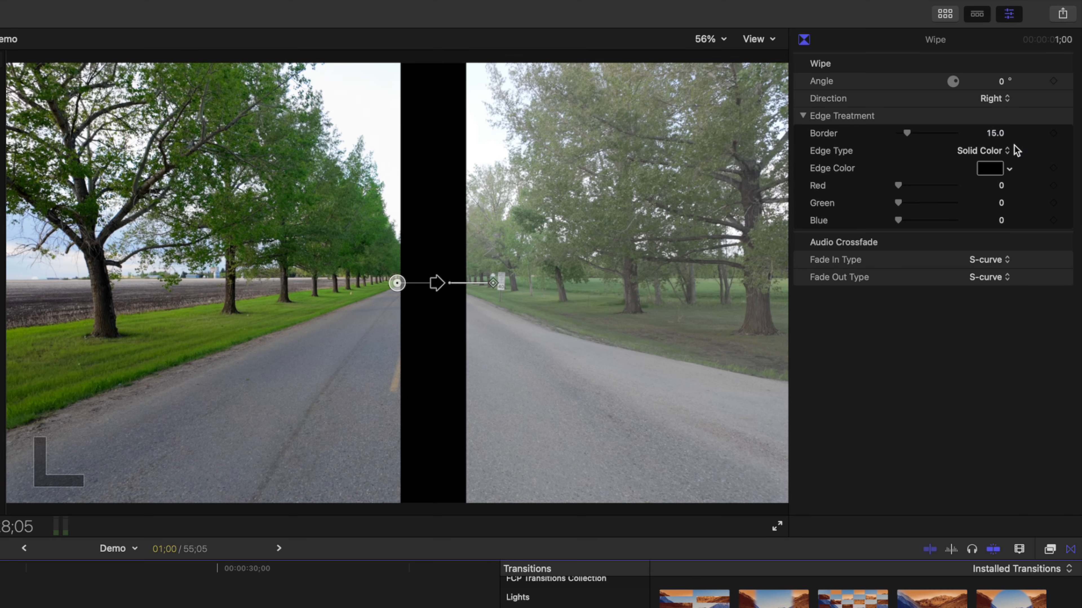
click(988, 168)
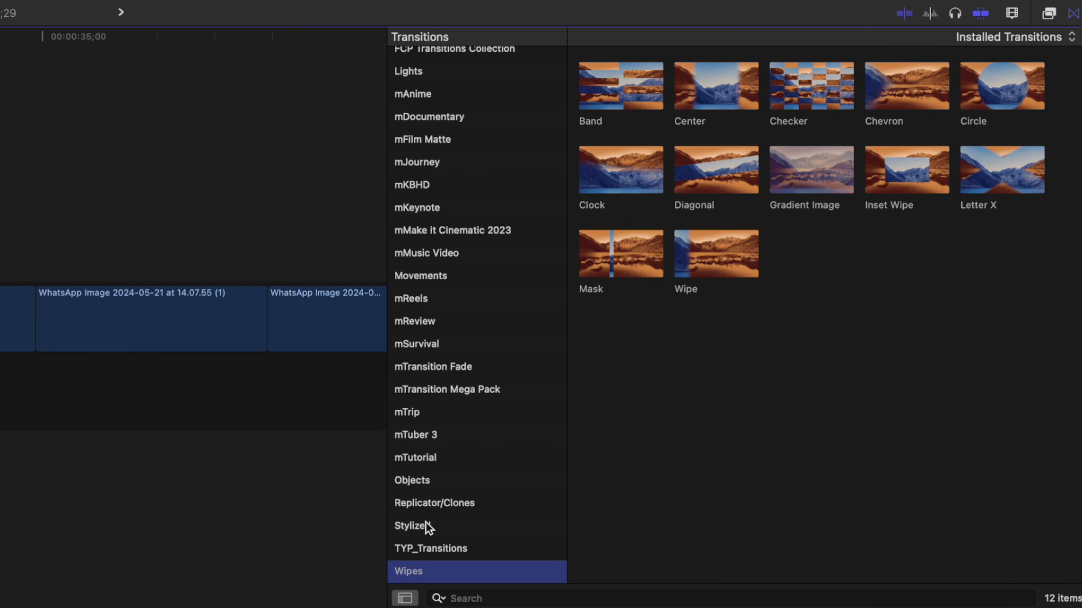
Step: Show the Stylized transitions with their News and Photo Album groups
click(411, 526)
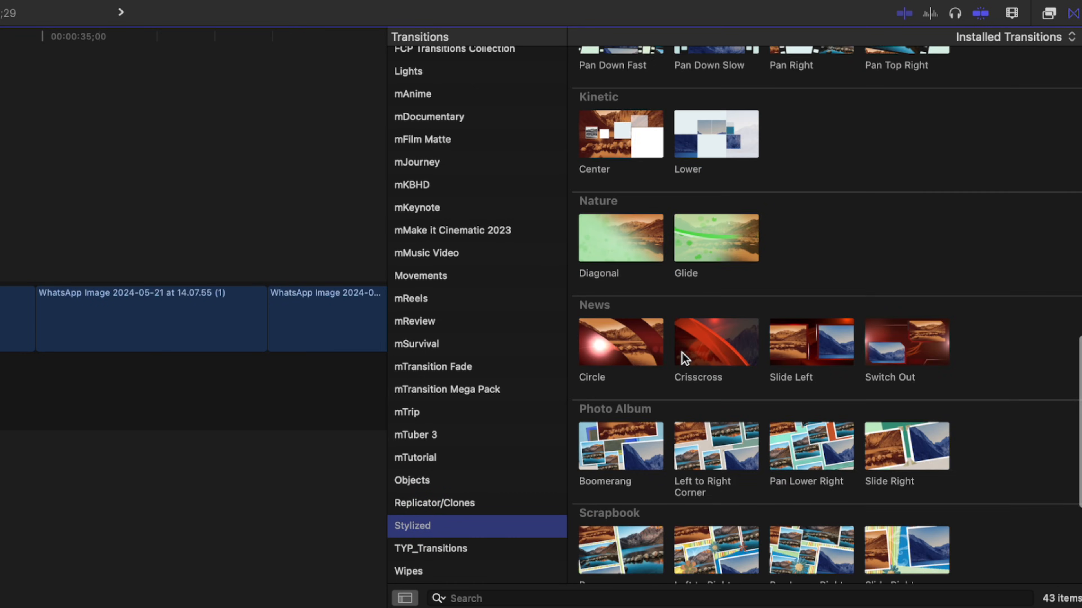